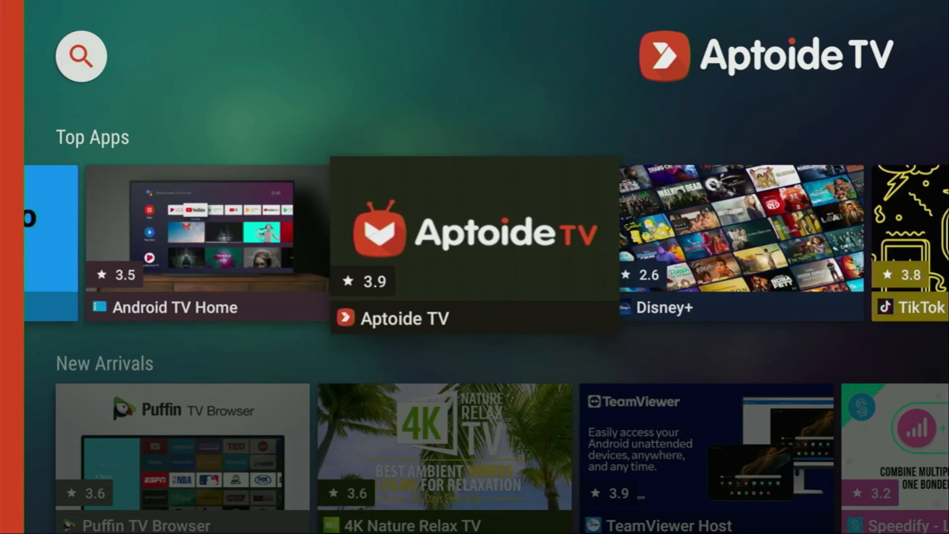
Browse along the Top Apps row of Aptoide TV's store front
{"action": "scroll", "scroll_direction": "right", "scroll_amount": 3}
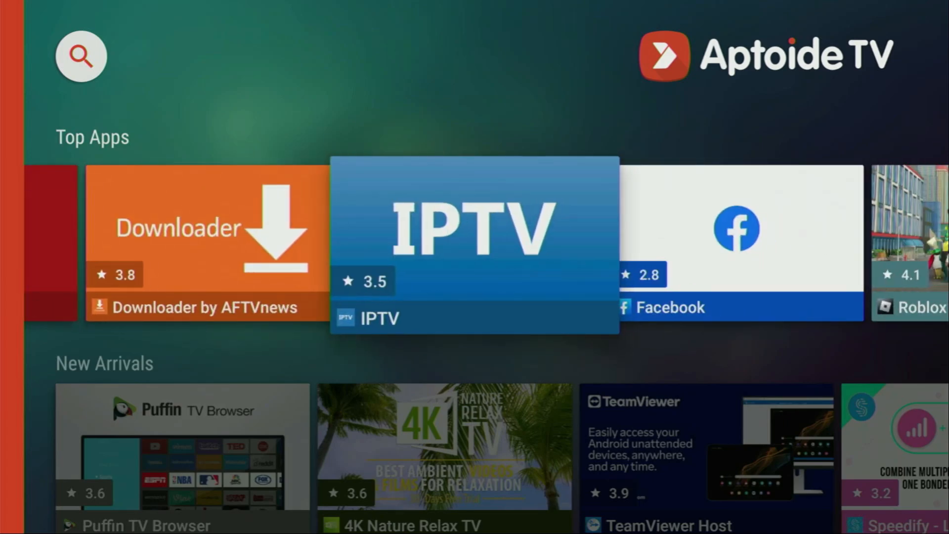
{"action": "scroll", "scroll_direction": "right", "scroll_amount": 3}
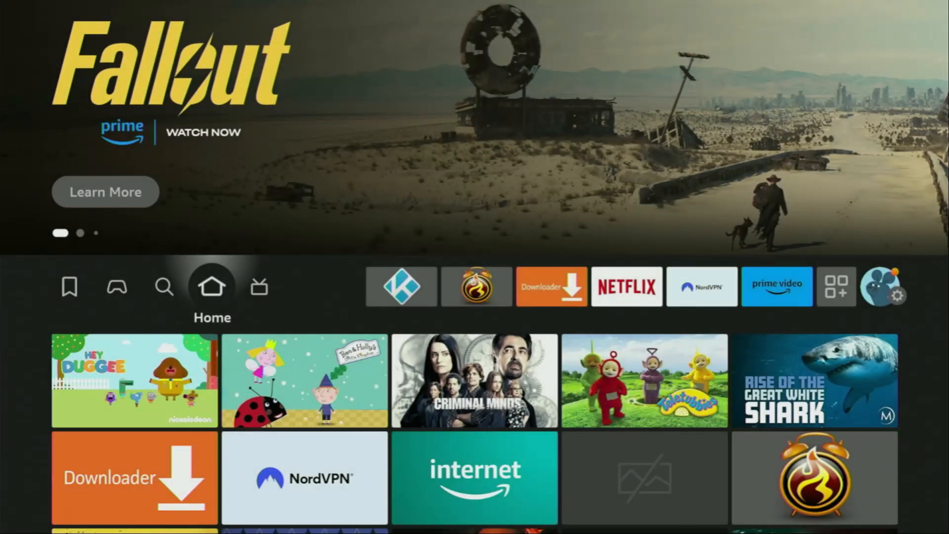
{"action": "left_click", "coordinate": [165, 286]}
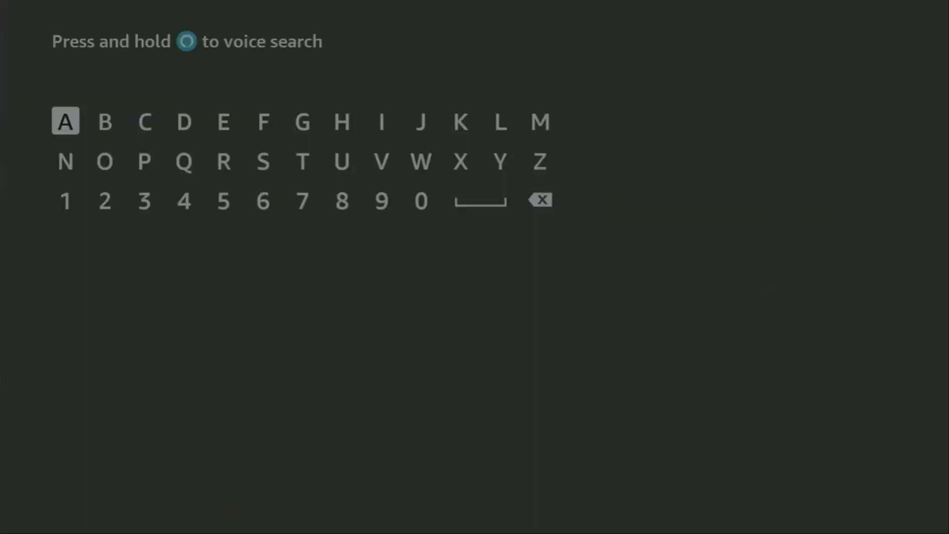
{"action": "left_click", "coordinate": [184, 123]}
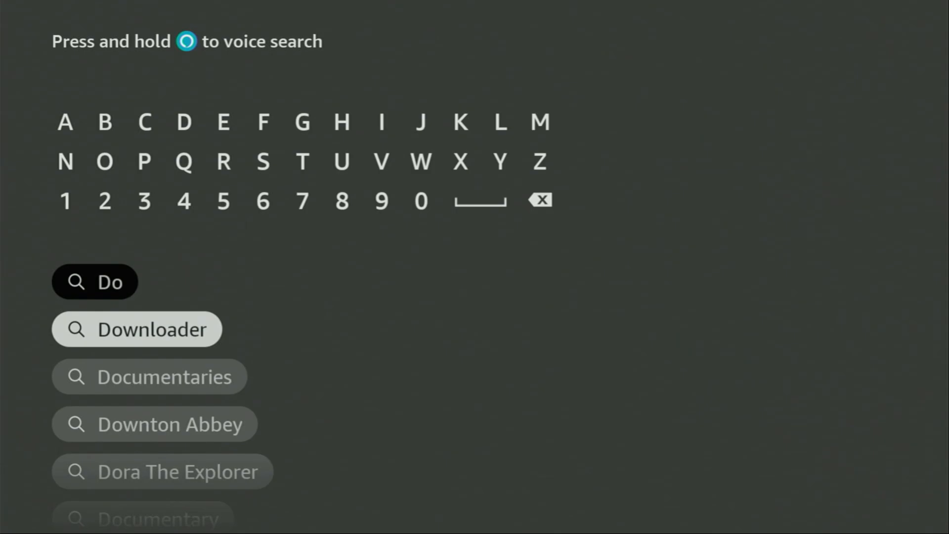
{"action": "left_click", "coordinate": [137, 330]}
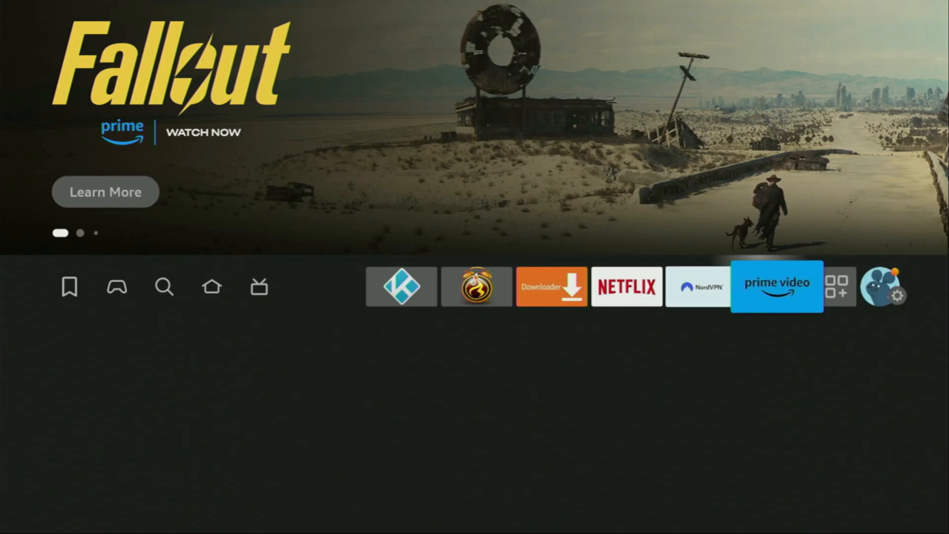
Go into Settings and choose My Fire TV, listing About and Developer options
{"action": "left_click", "coordinate": [883, 293]}
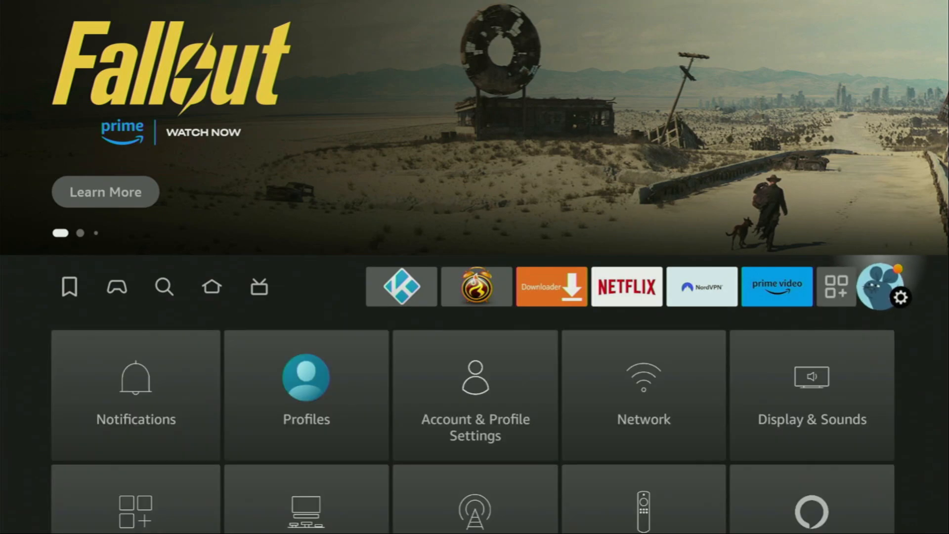
{"action": "scroll", "scroll_direction": "down", "scroll_amount": 3}
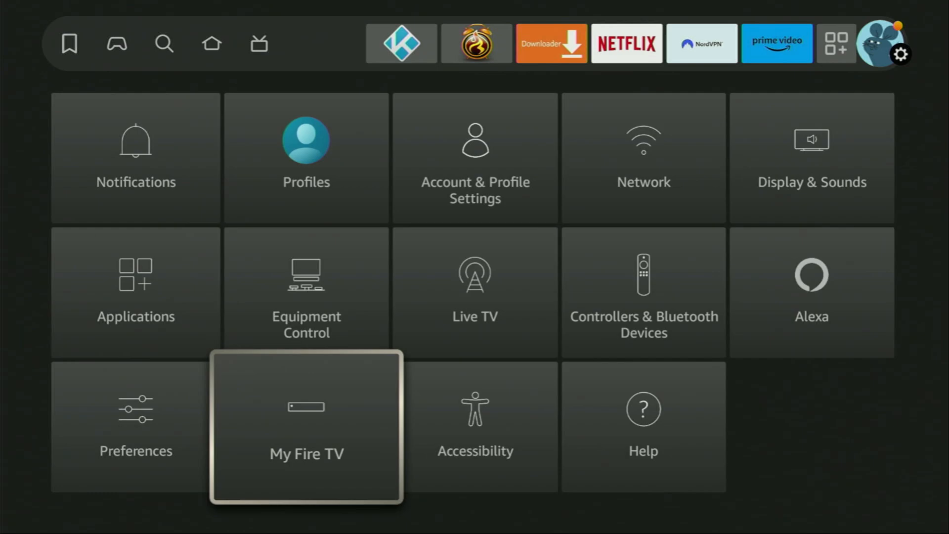
{"action": "left_click", "coordinate": [306, 453]}
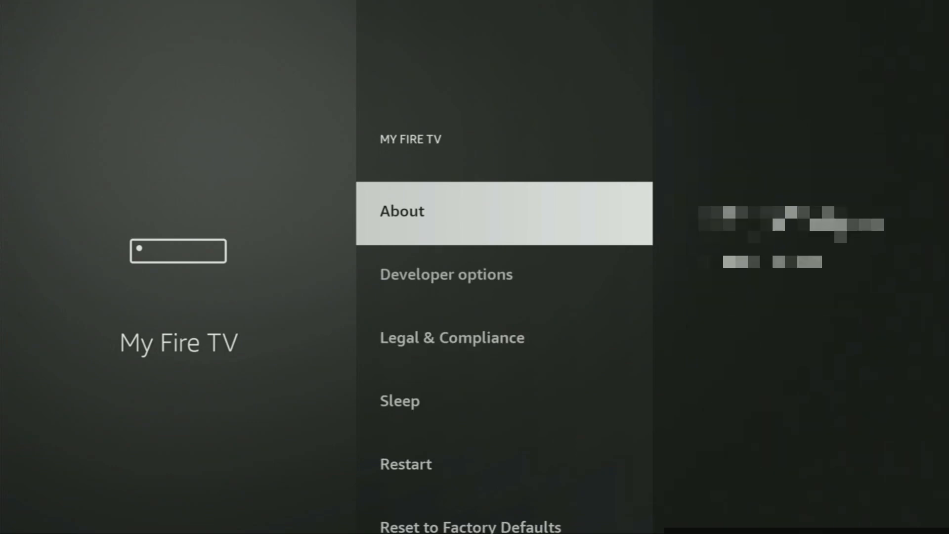
Leave My Fire TV and show the Your Apps & Channels library
{"action": "key", "text": "Down"}
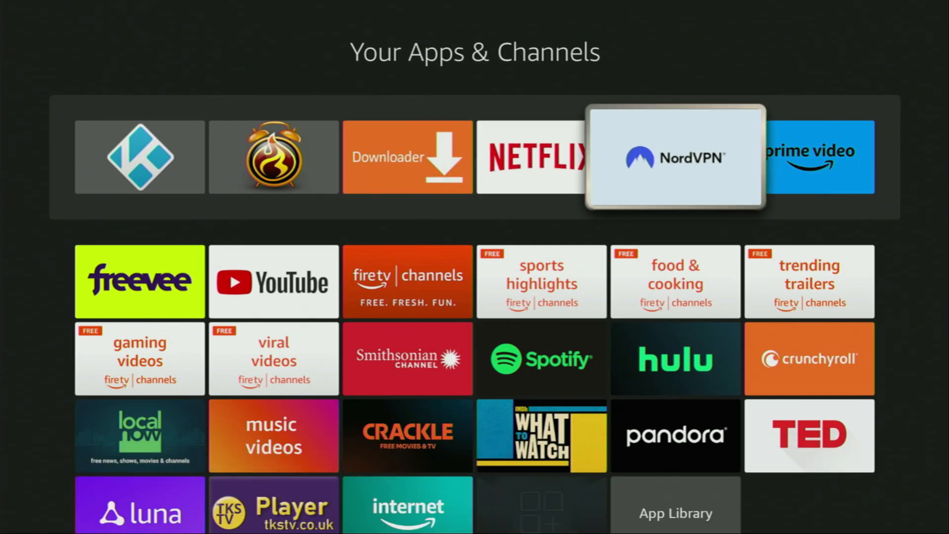
Launch NordVPN from the Your Apps & Channels library
{"action": "left_click", "coordinate": [674, 158]}
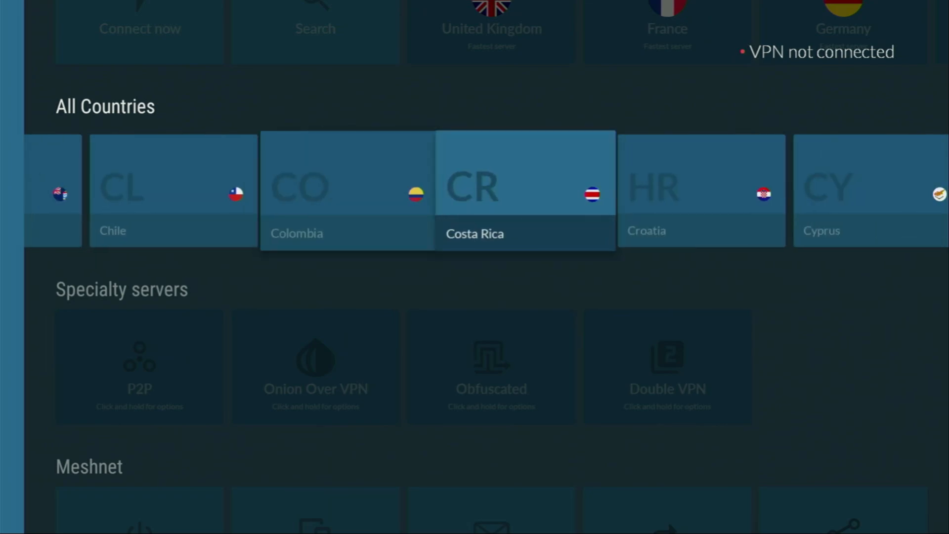
Move through the All Countries row to Germany and connect to a German server
{"action": "scroll", "scroll_direction": "right", "scroll_amount": 3}
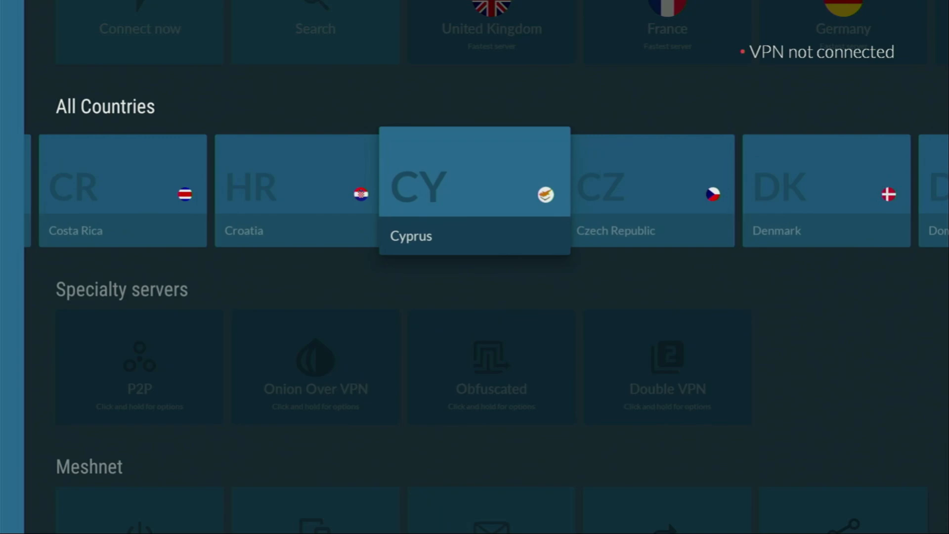
{"action": "scroll", "scroll_direction": "right", "scroll_amount": 3}
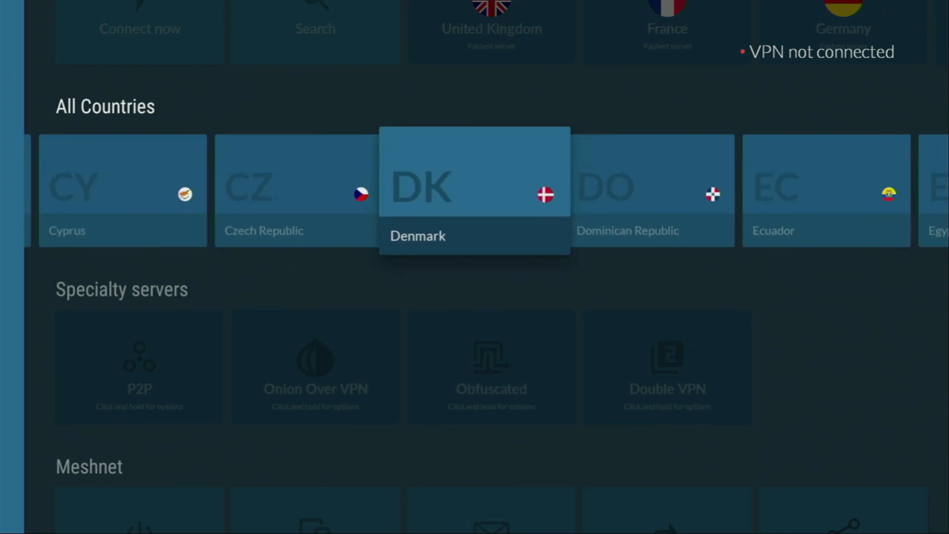
{"action": "scroll", "scroll_direction": "right", "scroll_amount": 3}
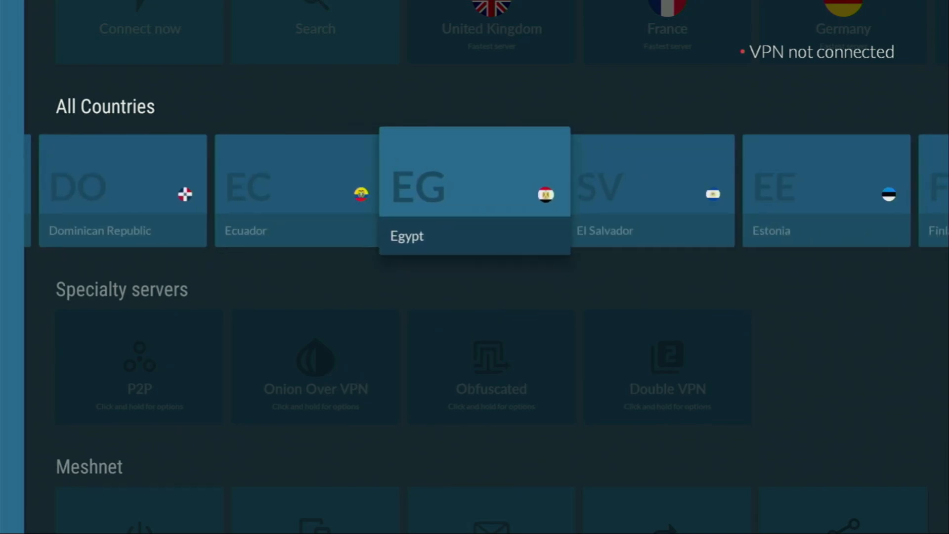
{"action": "scroll", "scroll_direction": "right", "scroll_amount": 3}
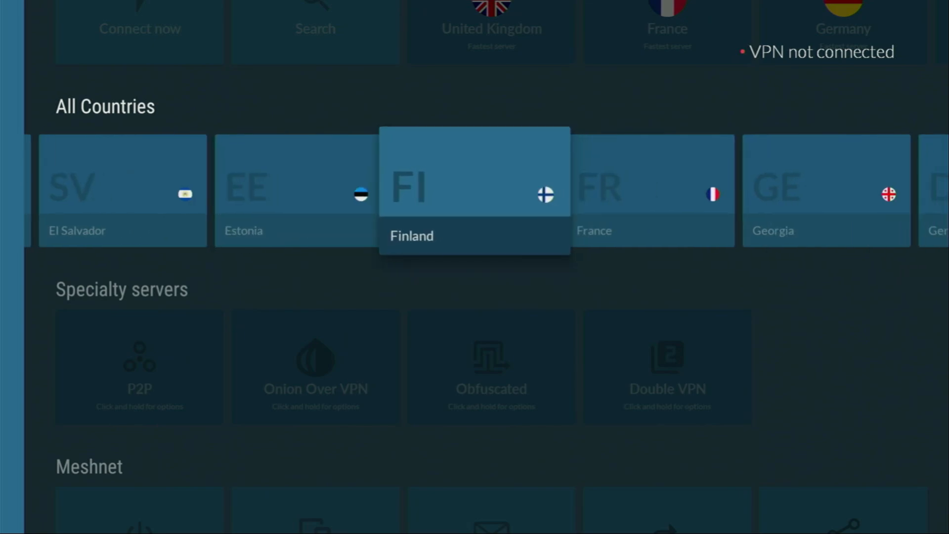
{"action": "scroll", "scroll_direction": "right", "scroll_amount": 3}
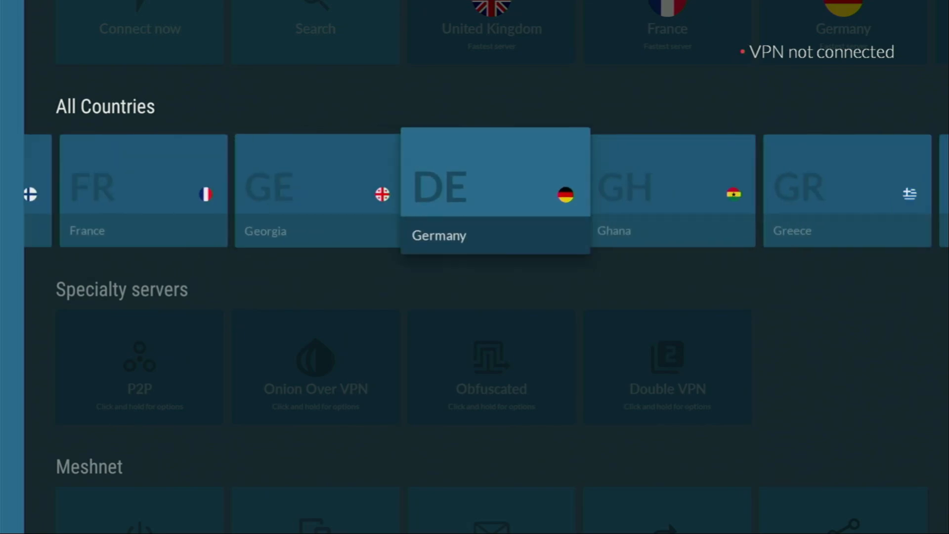
{"action": "left_click", "coordinate": [494, 188]}
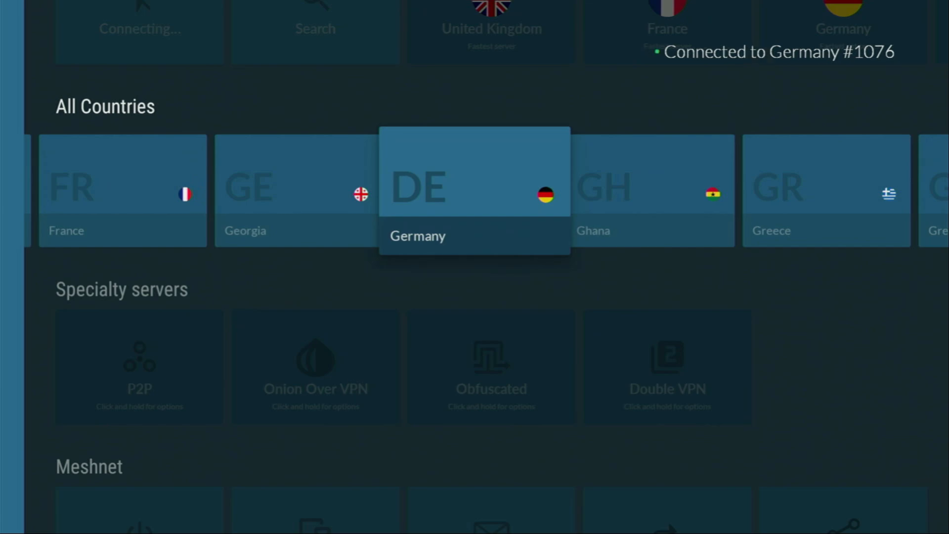
{"action": "left_click", "coordinate": [474, 191]}
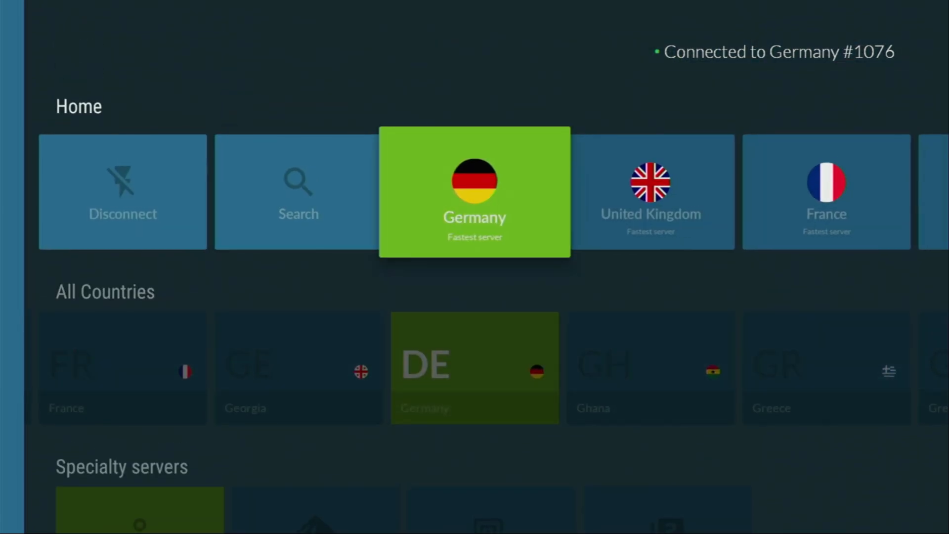
{"action": "scroll", "scroll_direction": "right", "scroll_amount": 3}
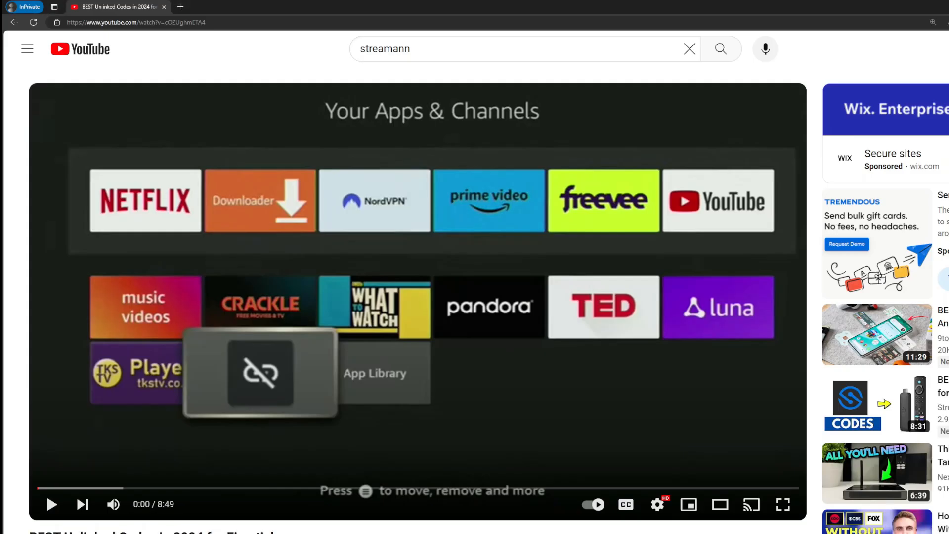
{"action": "scroll", "scroll_direction": "down", "scroll_amount": 3}
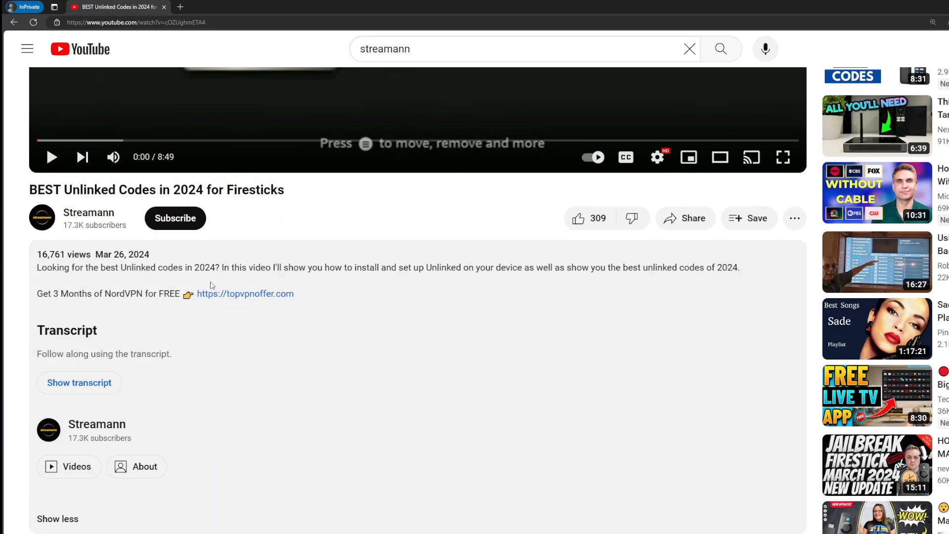
{"action": "scroll", "scroll_direction": "down", "scroll_amount": 3}
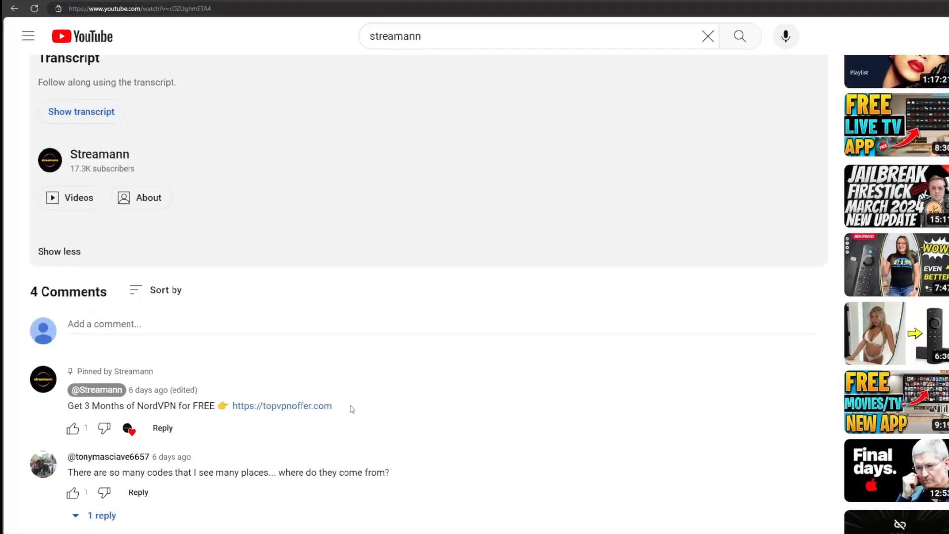
{"action": "double_click", "coordinate": [281, 406]}
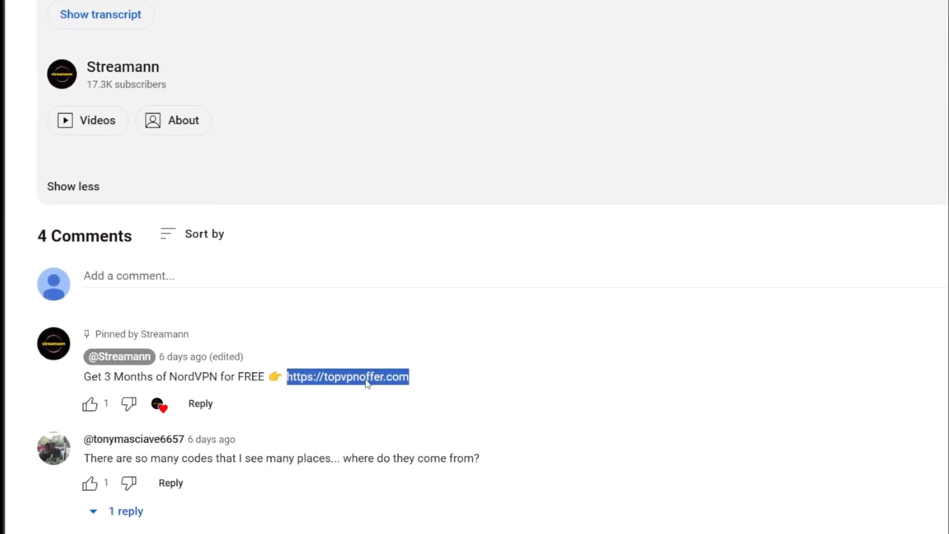
{"action": "left_click", "coordinate": [348, 378]}
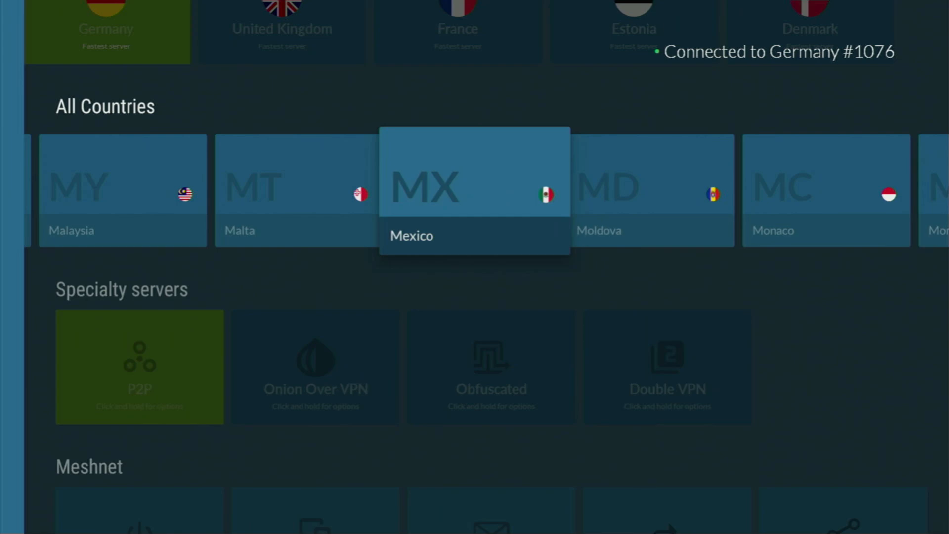
Scroll NordVPN's country list while the Germany connection stays active
{"action": "scroll", "scroll_direction": "right", "scroll_amount": 3}
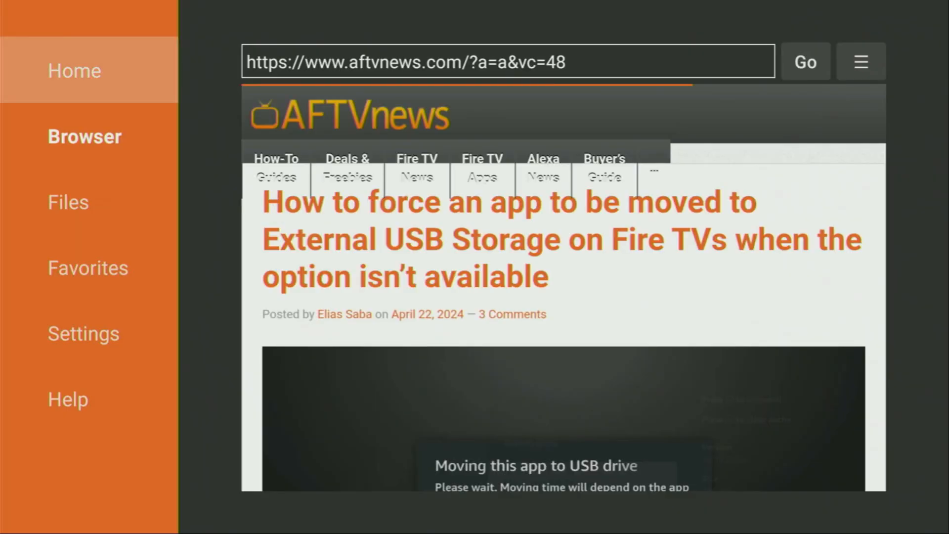
Enter 'aptoide tv' in Downloader's browser address bar and run the web search
{"action": "left_click", "coordinate": [73, 69]}
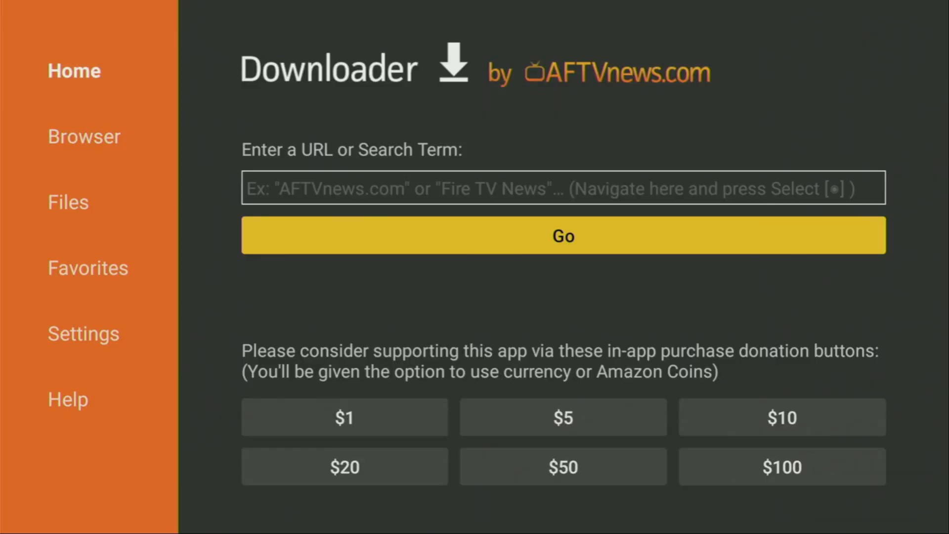
{"action": "left_click", "coordinate": [562, 188]}
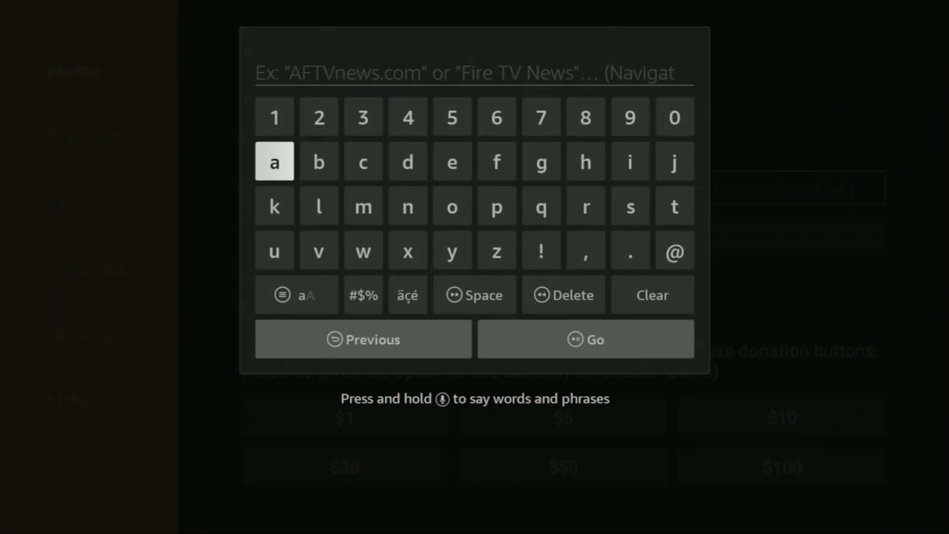
{"action": "left_click", "coordinate": [274, 160]}
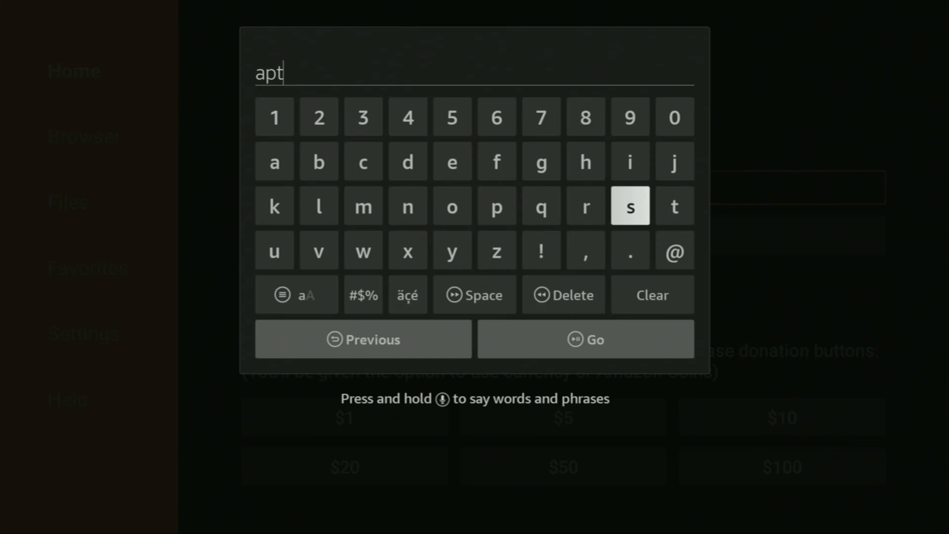
{"action": "left_click", "coordinate": [452, 206]}
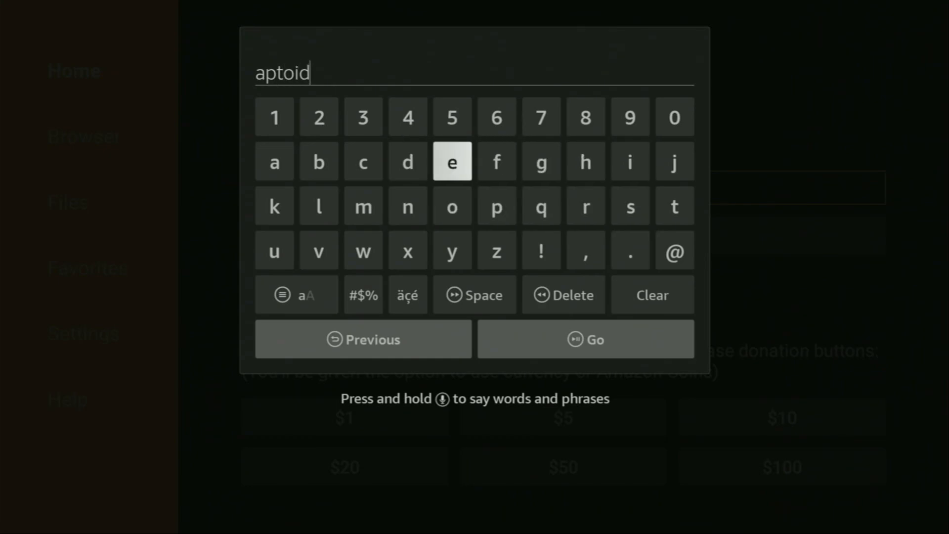
{"action": "left_click", "coordinate": [452, 161]}
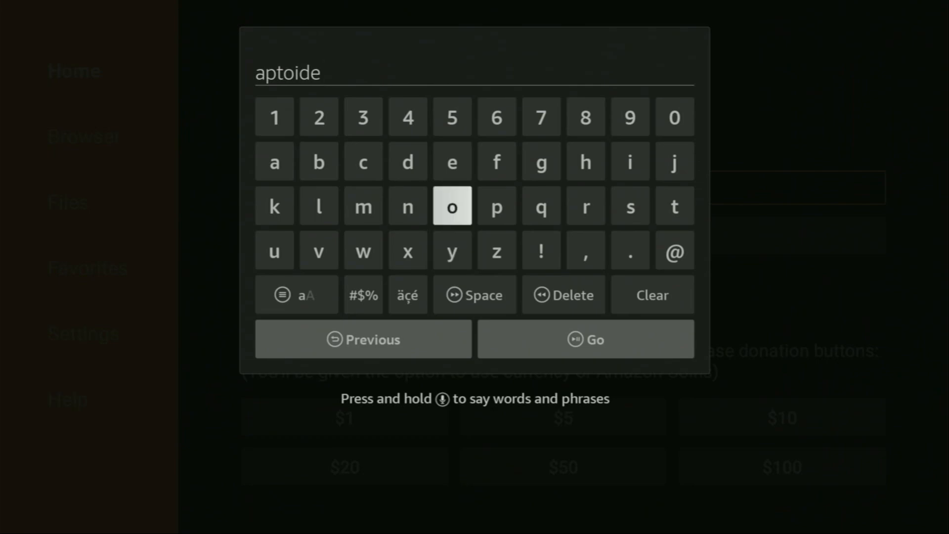
{"action": "left_click", "coordinate": [674, 251]}
{"action": "type", "text": " tv"}
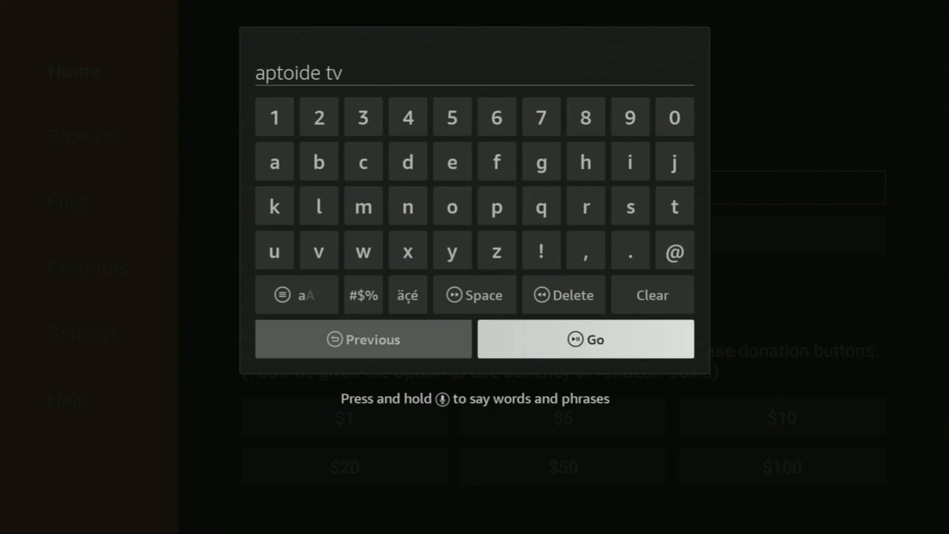
{"action": "left_click", "coordinate": [585, 340]}
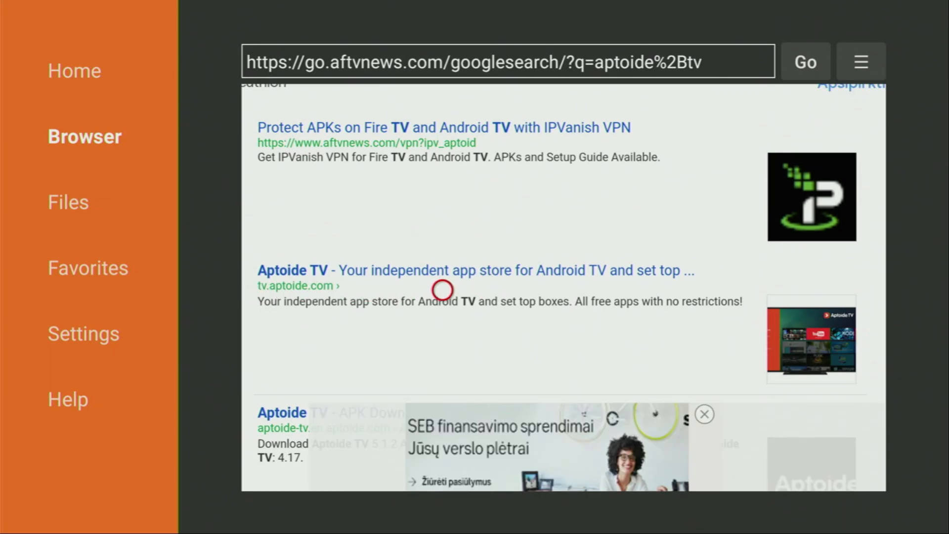
{"action": "mouse_move", "coordinate": [402, 290]}
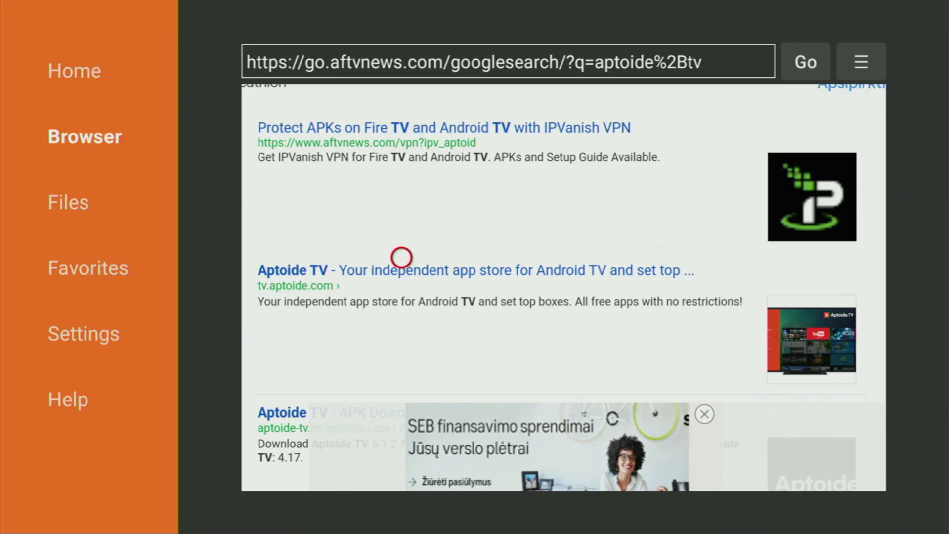
{"action": "mouse_move", "coordinate": [402, 291]}
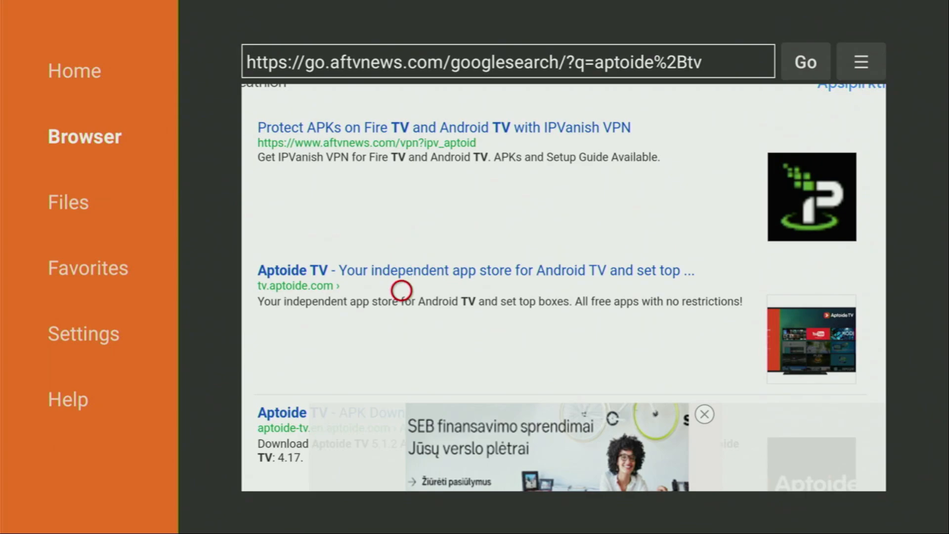
Go to the Aptoide TV website result and reach its Download Aptoide TV offer
{"action": "left_click", "coordinate": [313, 270]}
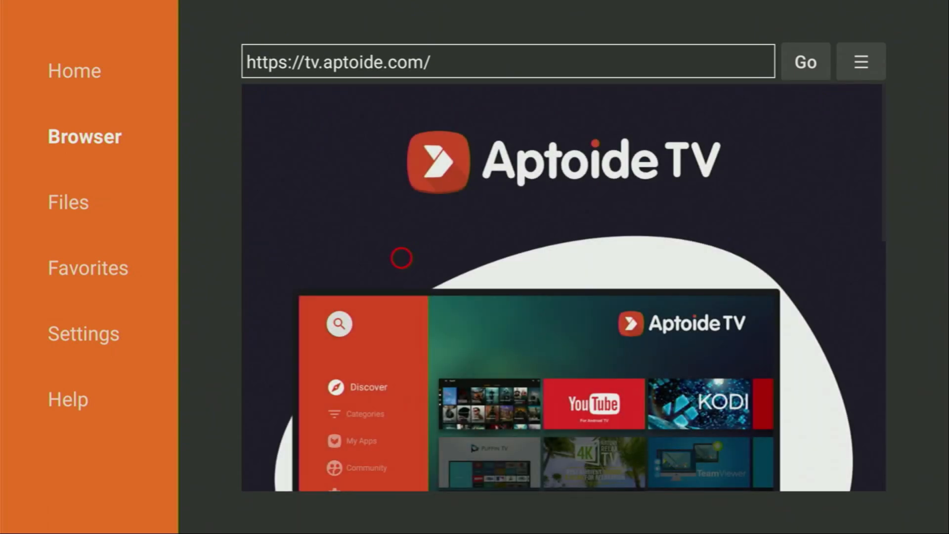
{"action": "mouse_move", "coordinate": [399, 469]}
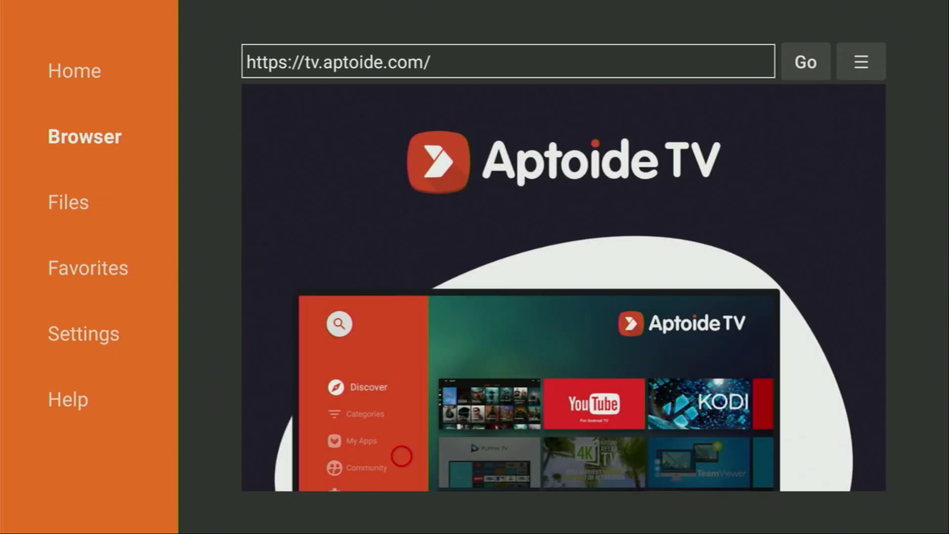
{"action": "scroll", "scroll_direction": "down", "scroll_amount": 3}
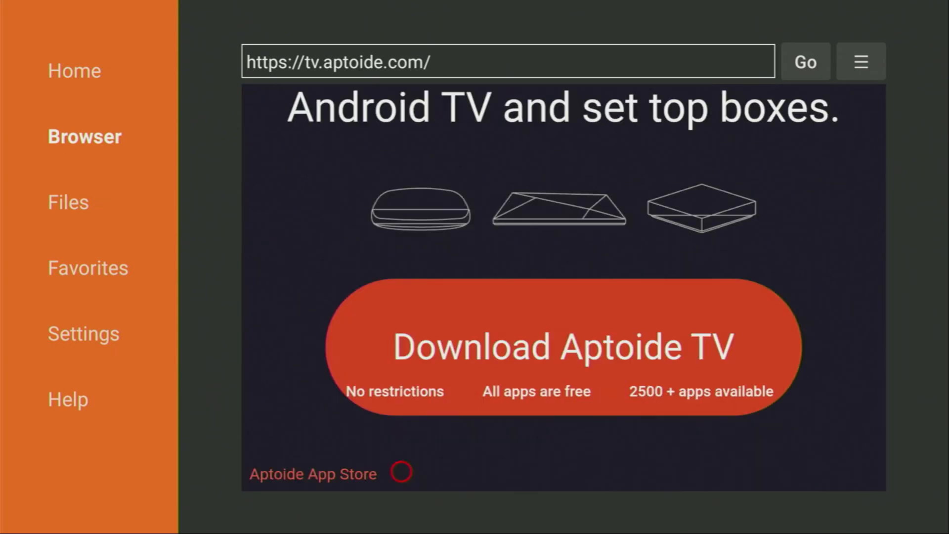
{"action": "mouse_move", "coordinate": [402, 333]}
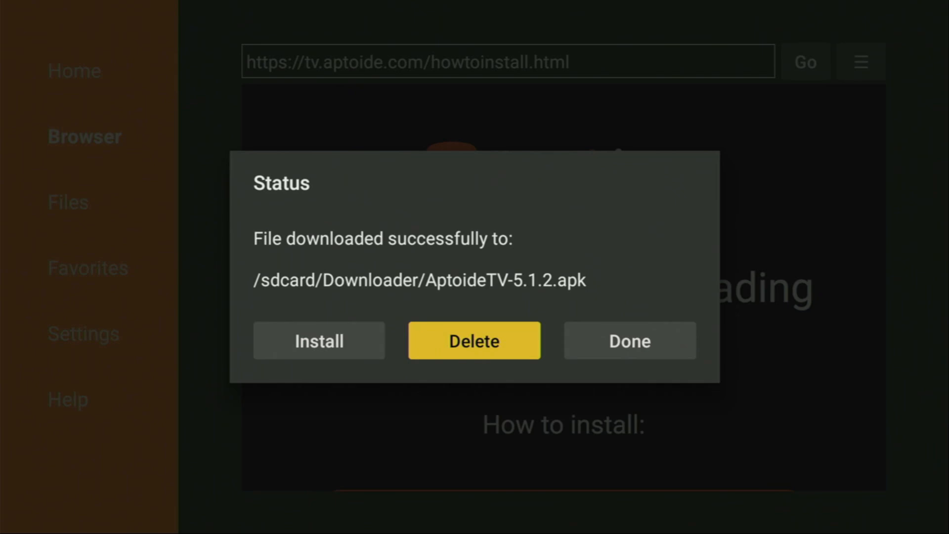
Delete the downloaded AptoideTV-5.1.2.apk installer and confirm the deletion
{"action": "left_click", "coordinate": [475, 340]}
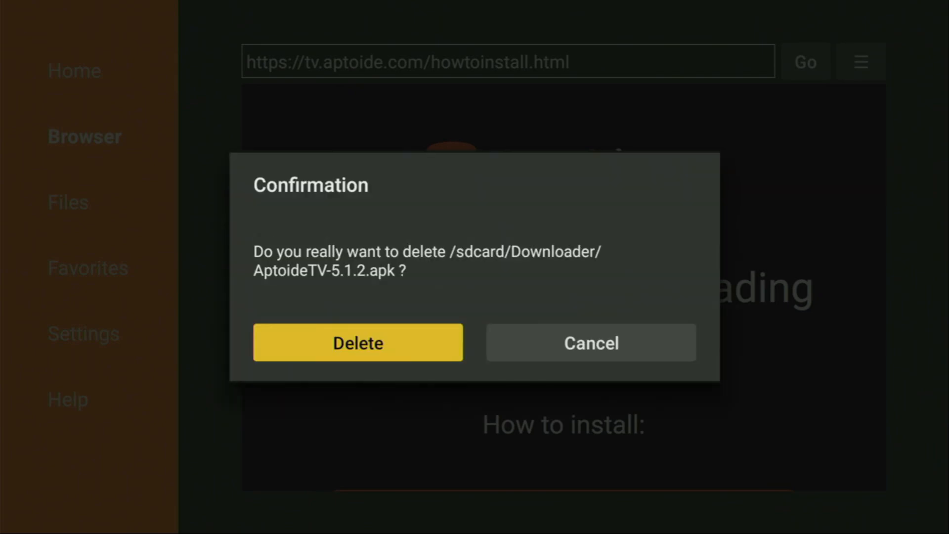
{"action": "left_click", "coordinate": [358, 343]}
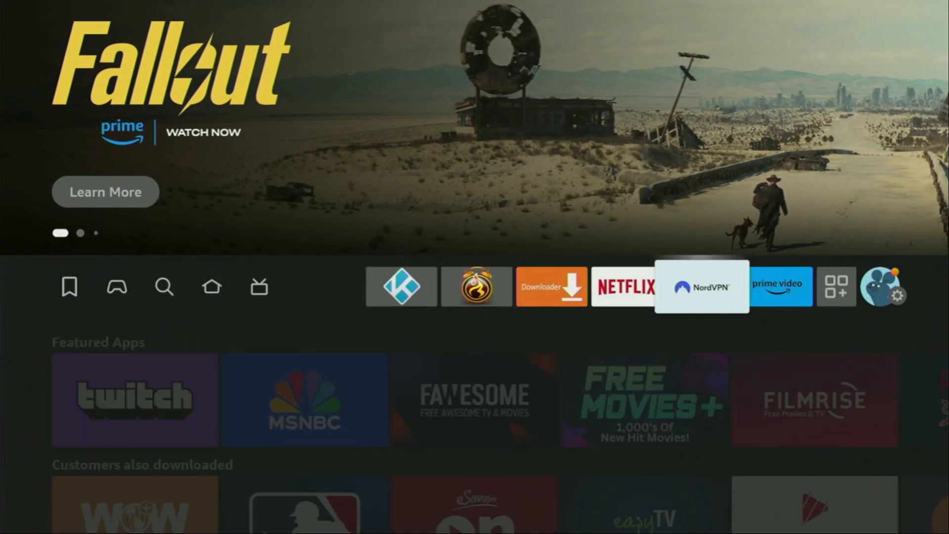
{"action": "left_click", "coordinate": [885, 290]}
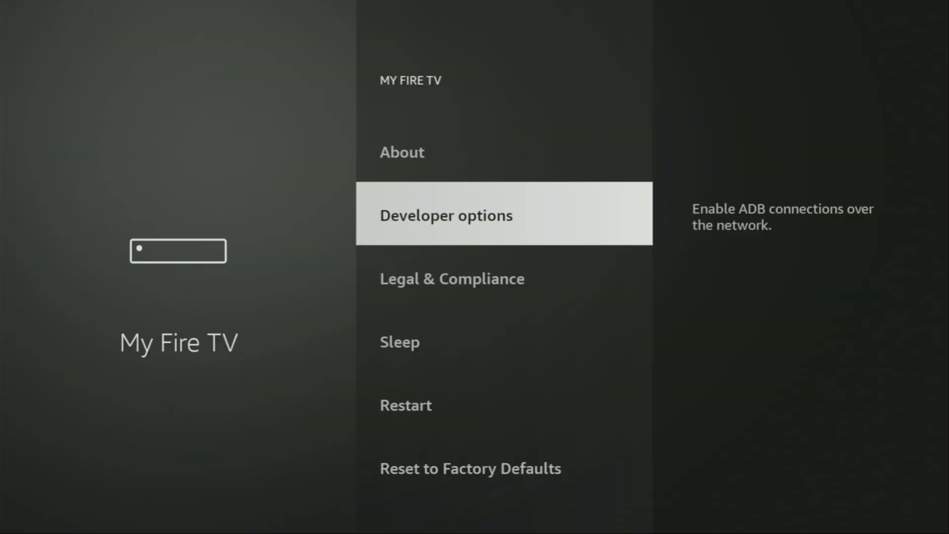
{"action": "left_click", "coordinate": [445, 216]}
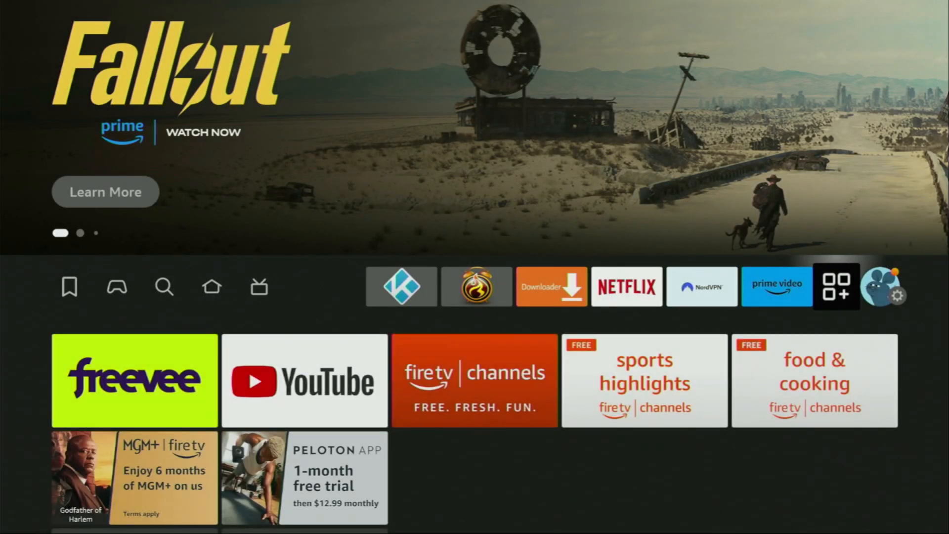
Switch from the Fire TV home screen to the YouTube video about unlinked Firestick codes
{"action": "left_click", "coordinate": [839, 287]}
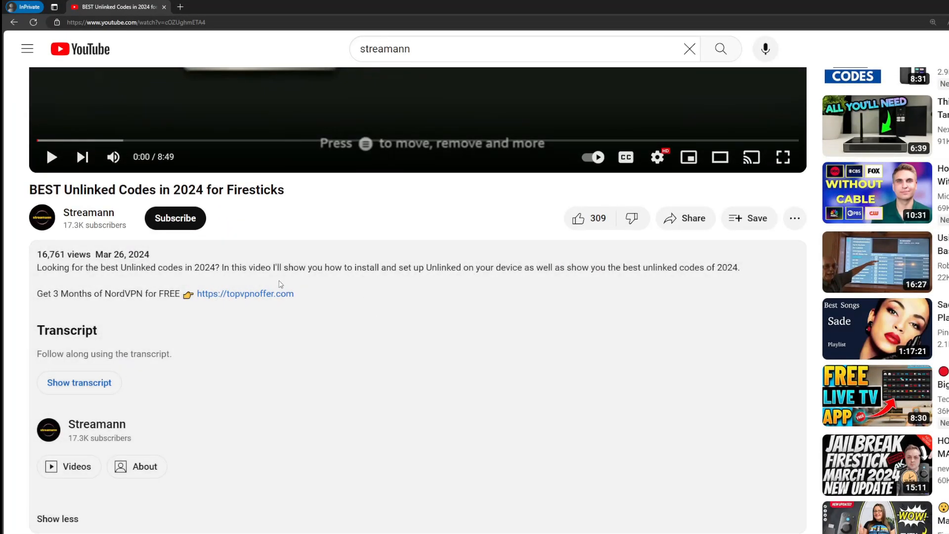
Highlight the pinned comment's NordVPN offer link, then return to Fire TV's Your Apps & Channels
{"action": "scroll", "scroll_direction": "down", "scroll_amount": 3}
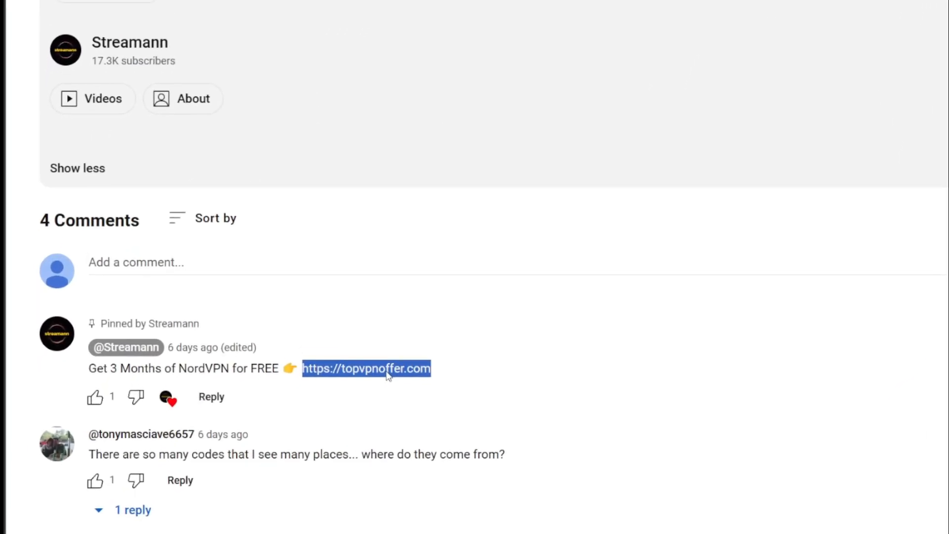
{"action": "left_click", "coordinate": [380, 370]}
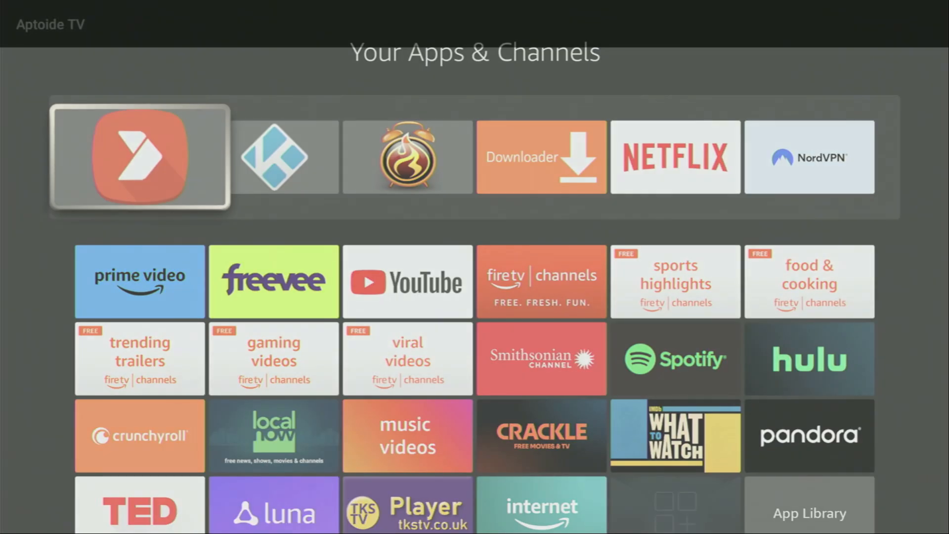
Launch Aptoide TV and allow its file-access requests so the Top Apps home loads
{"action": "left_click", "coordinate": [138, 158]}
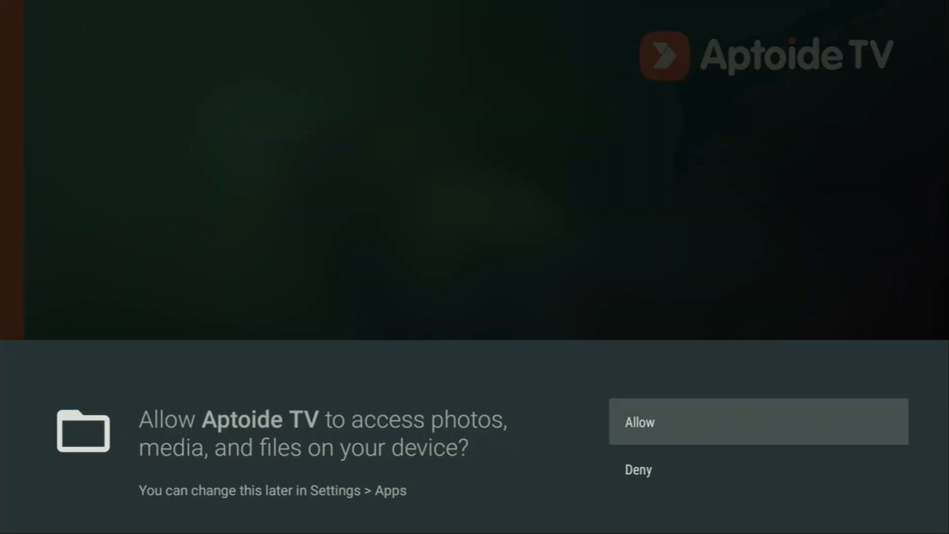
{"action": "left_click", "coordinate": [758, 422]}
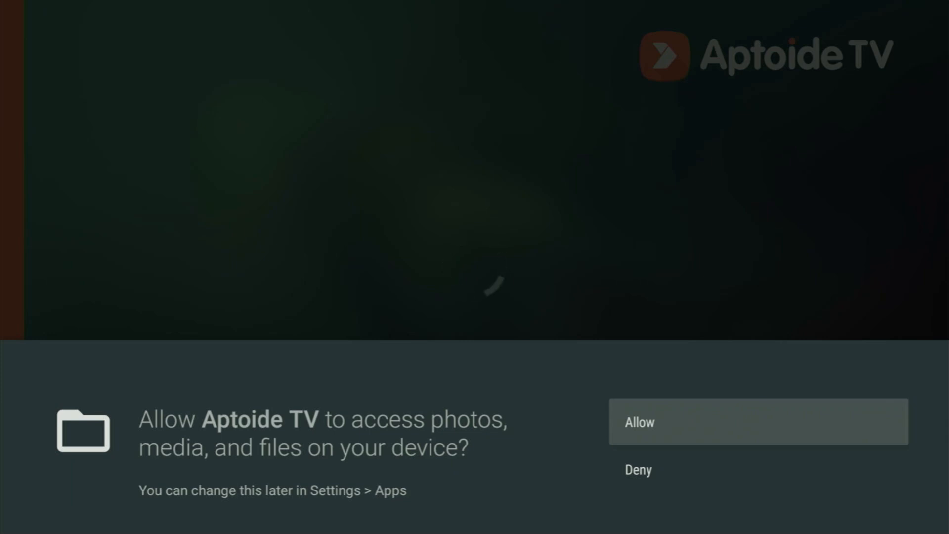
{"action": "left_click", "coordinate": [761, 422]}
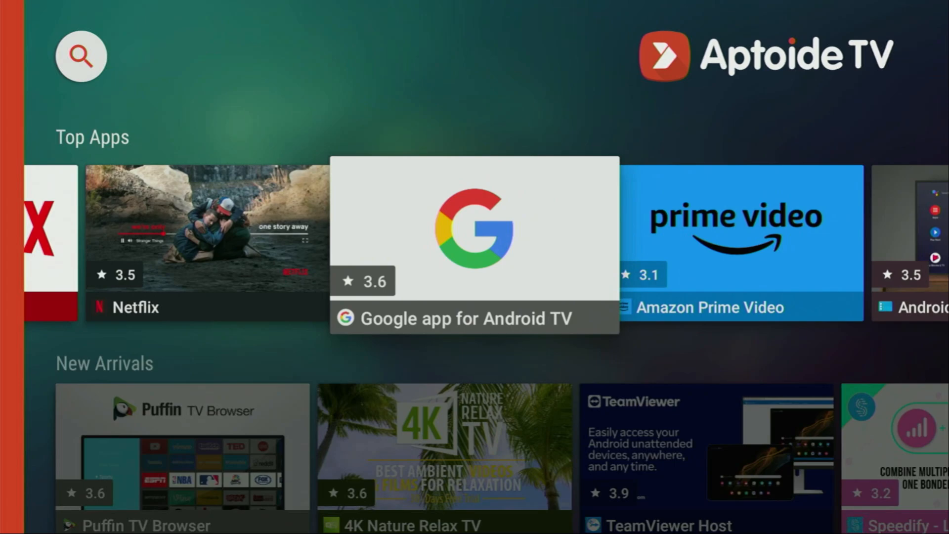
Move down past Top Apps, New Arrivals, Streaming Apps and Free Games to the Applications row
{"action": "scroll", "scroll_direction": "right", "scroll_amount": 3}
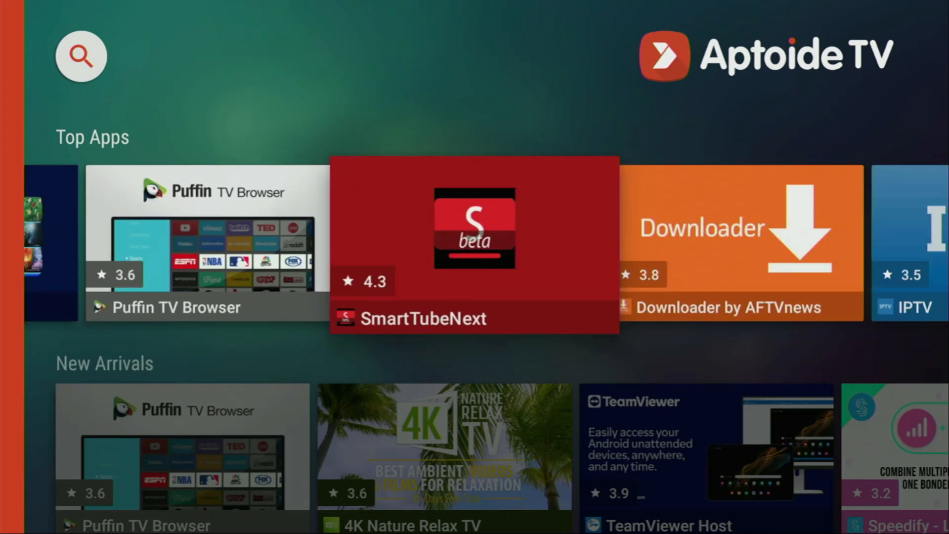
{"action": "scroll", "scroll_direction": "down", "scroll_amount": 3}
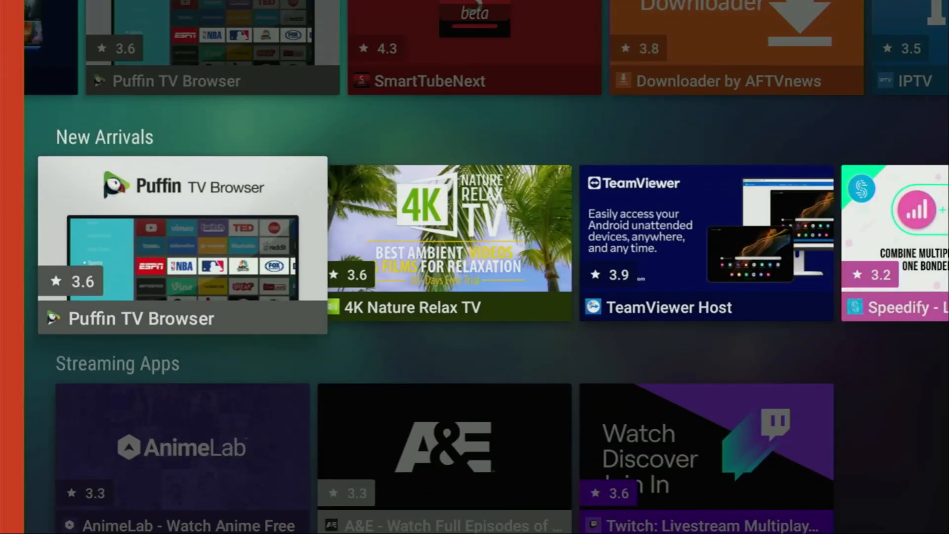
{"action": "scroll", "scroll_direction": "down", "scroll_amount": 3}
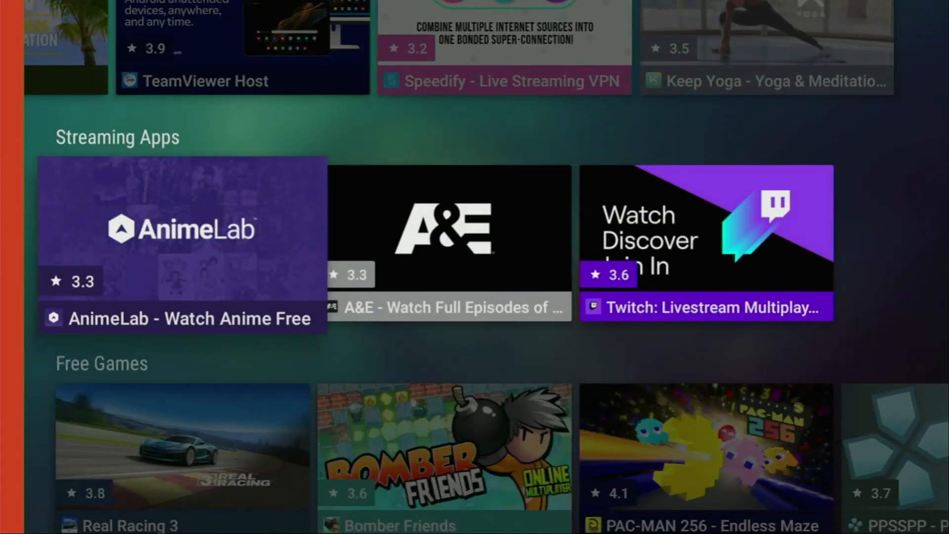
{"action": "scroll", "scroll_direction": "down", "scroll_amount": 3}
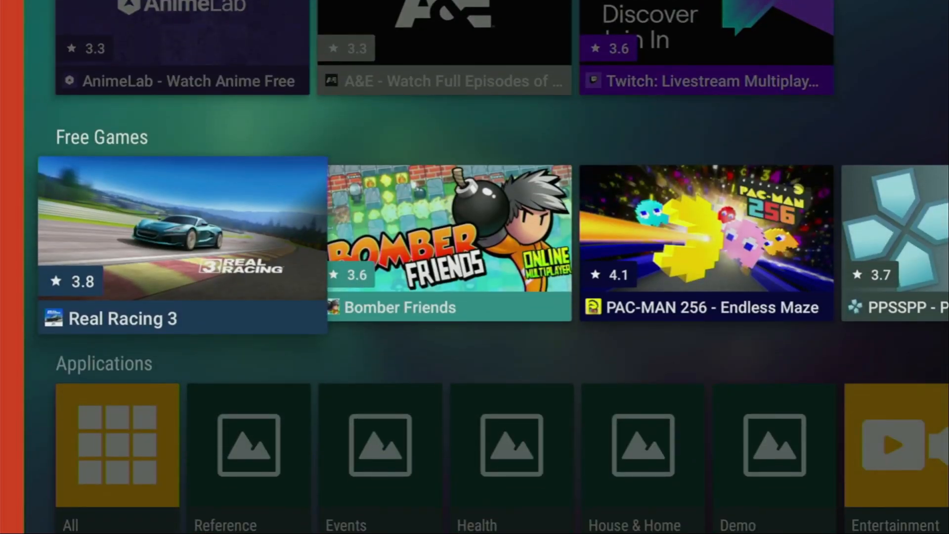
{"action": "scroll", "scroll_direction": "down", "scroll_amount": 3}
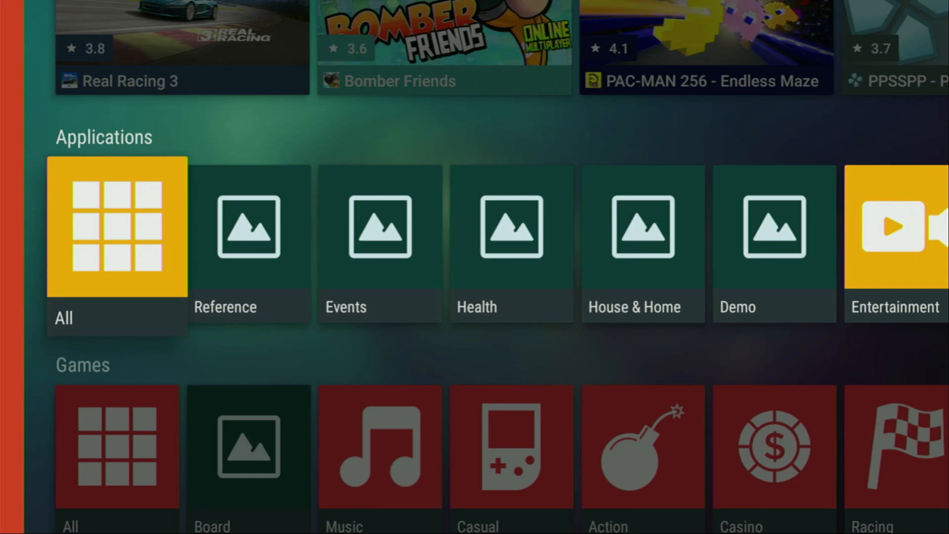
Browse the Applications row through Social, Health & Fitness, Education, Photography, Business and Comics
{"action": "scroll", "scroll_direction": "right", "scroll_amount": 3}
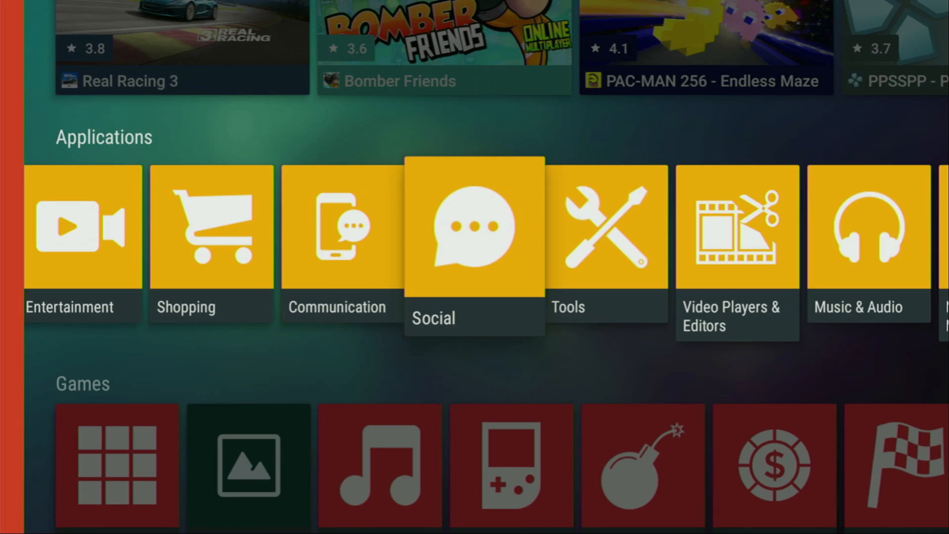
{"action": "scroll", "scroll_direction": "right", "scroll_amount": 3}
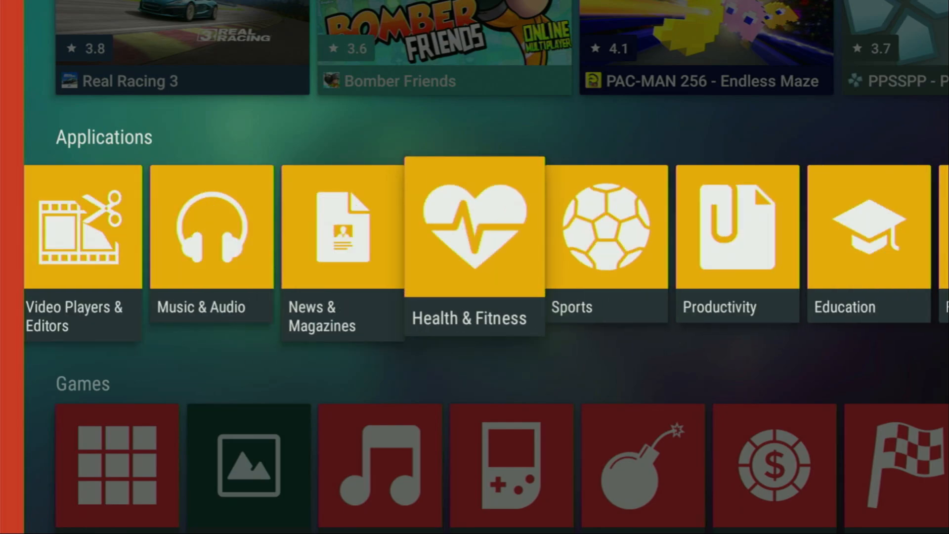
{"action": "scroll", "scroll_direction": "right", "scroll_amount": 3}
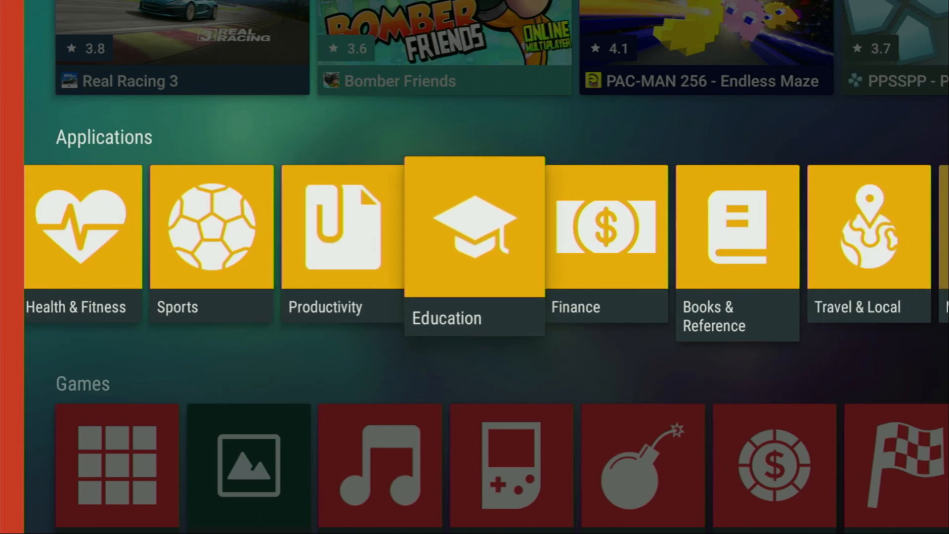
{"action": "scroll", "scroll_direction": "right", "scroll_amount": 3}
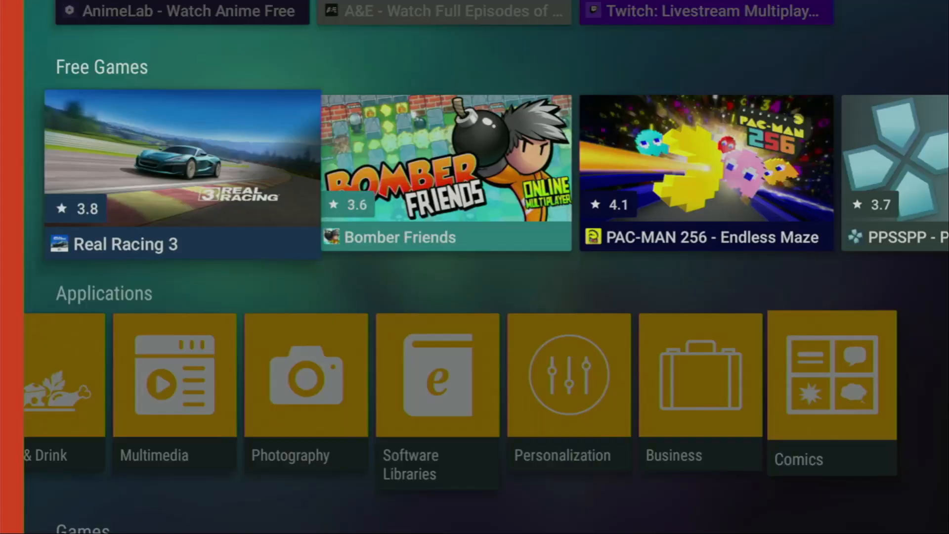
{"action": "scroll", "scroll_direction": "down", "scroll_amount": 3}
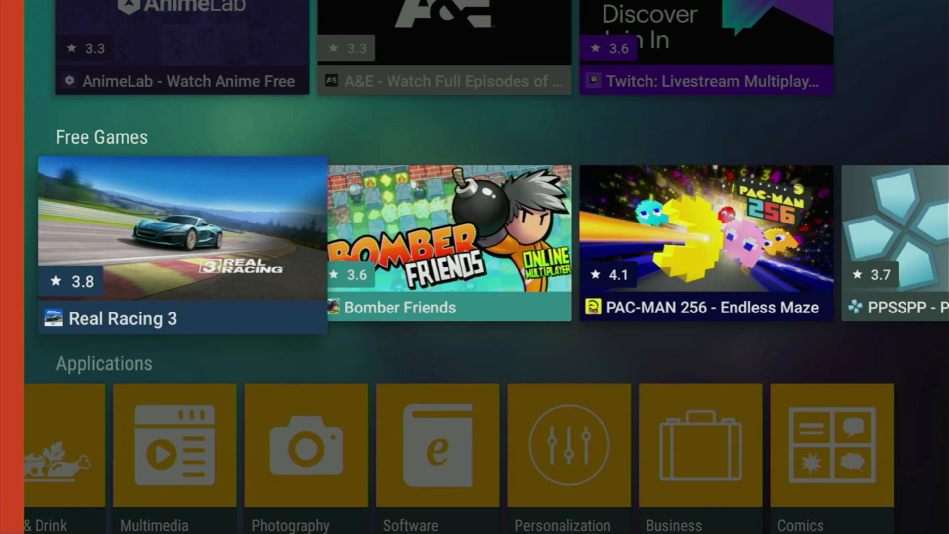